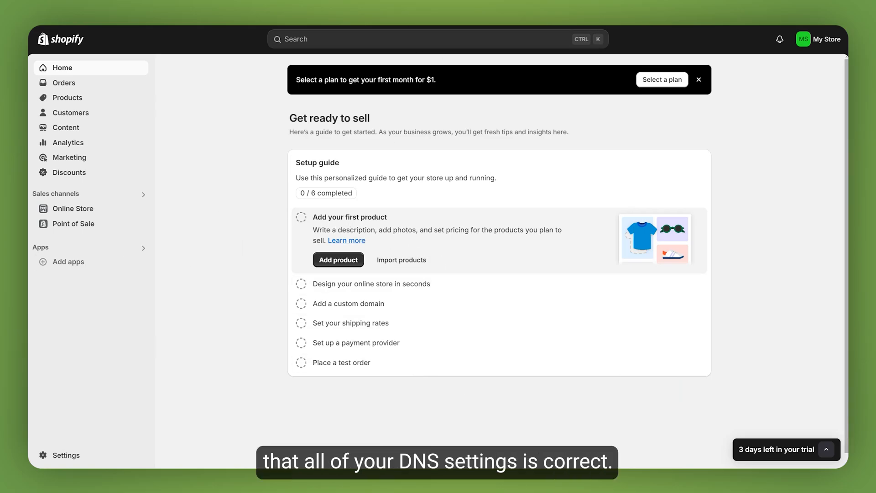
pyautogui.moveTo(423, 32)
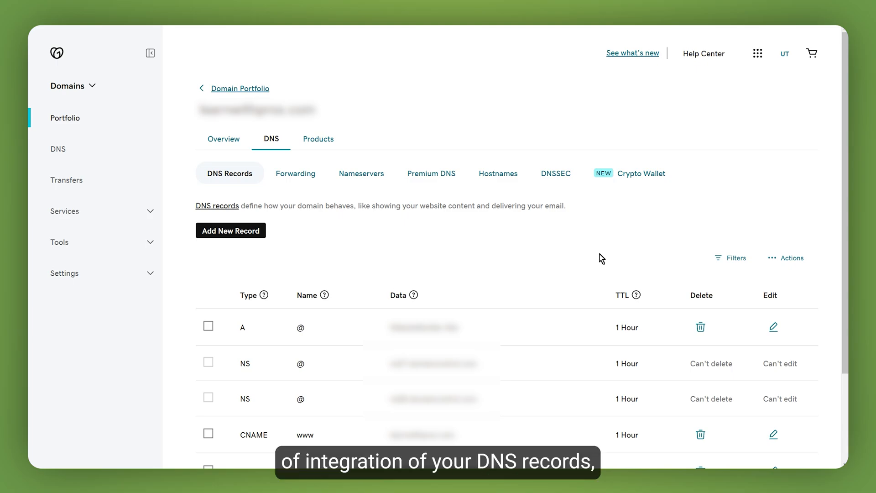
pyautogui.moveTo(290, 277)
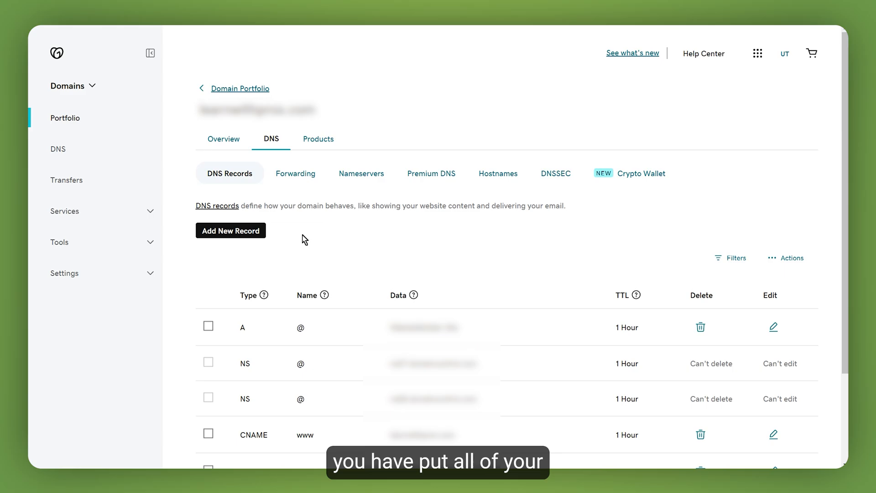
pyautogui.moveTo(306, 235)
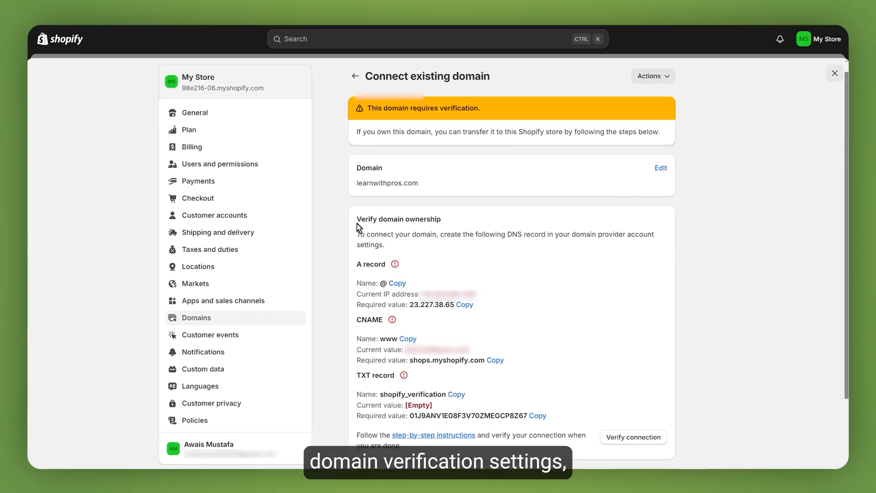
pyautogui.moveTo(351, 270)
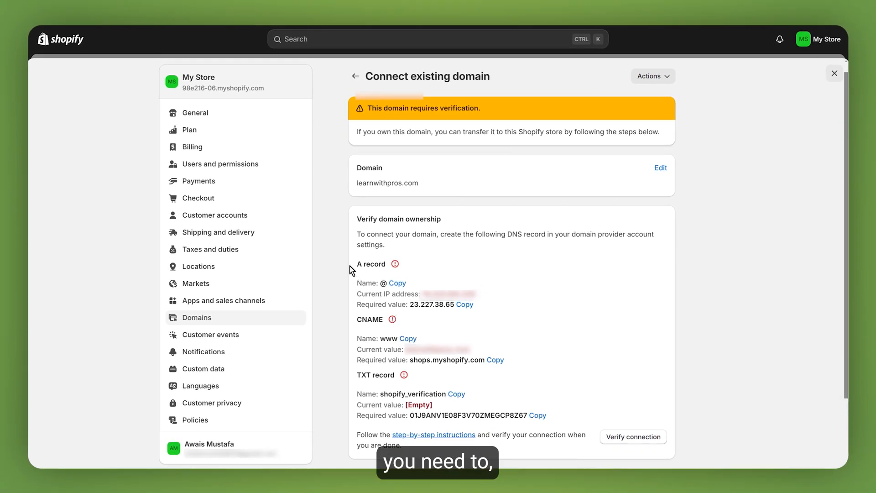
# Step: Review Shopify's required A, CNAME and TXT record values for learnwithpros.com
pyautogui.doubleClick(369, 320)
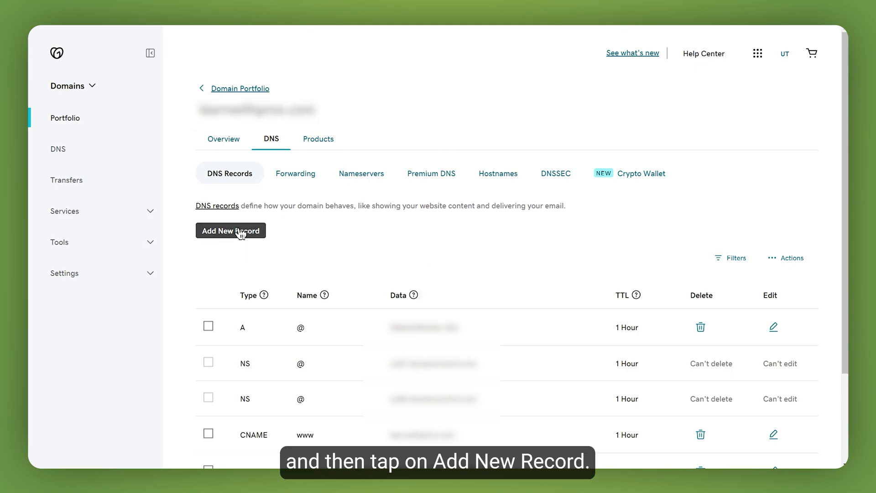
# Step: Add a new DNS record in GoDaddy and select its Value field
pyautogui.click(230, 230)
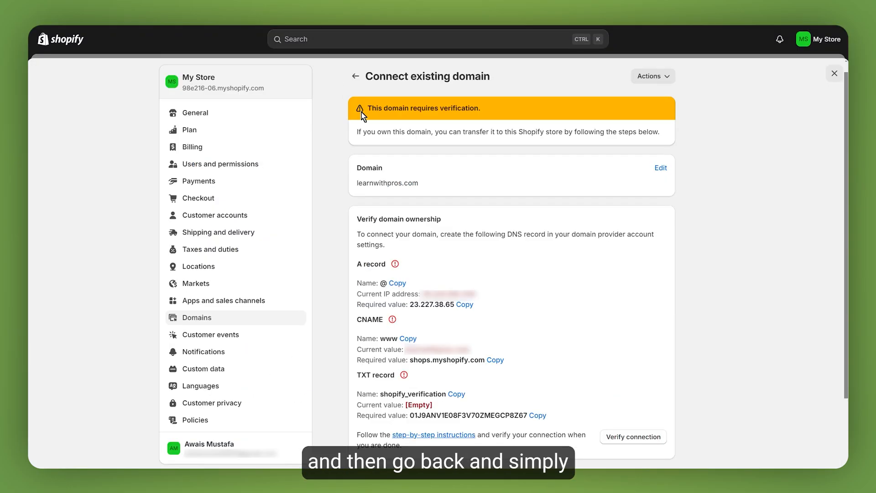
pyautogui.click(456, 394)
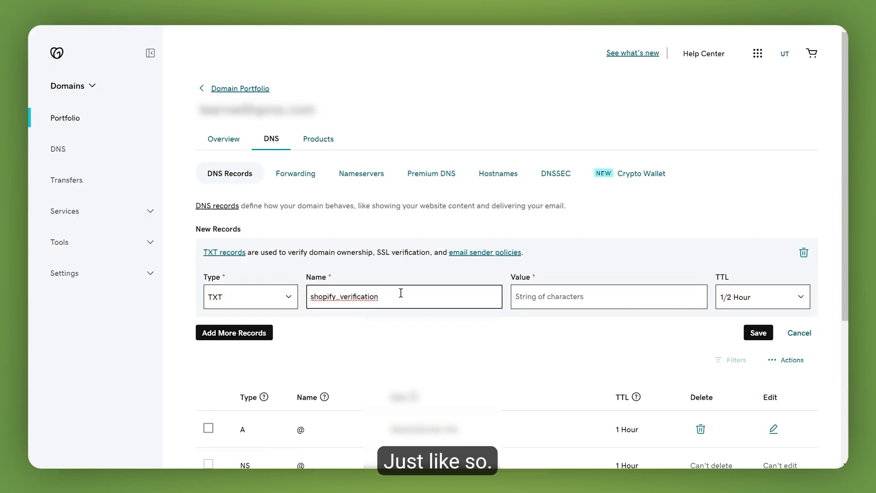
# Step: Enter verification code 01J9ANV1E08F3V70ZMEGCP8Z67 as the shopify_verification TXT record value
pyautogui.click(456, 393)
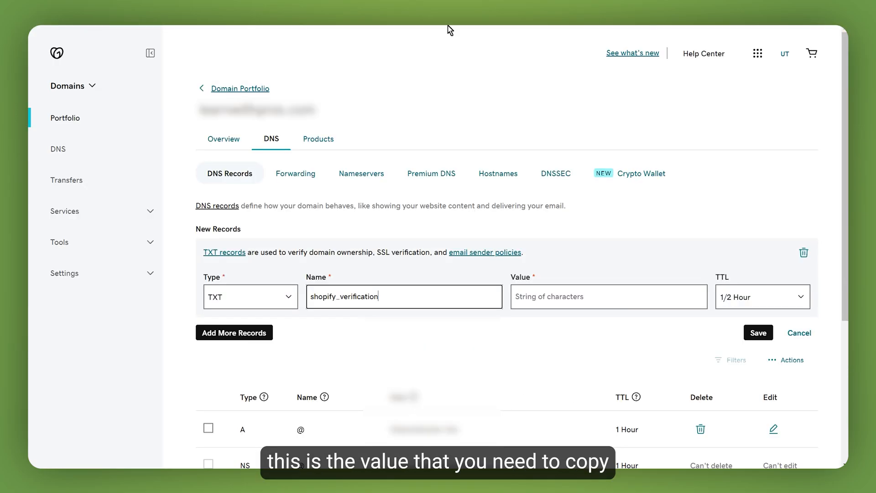
pyautogui.write('01J9ANV1E08F3V70ZMEGCP8Z67')
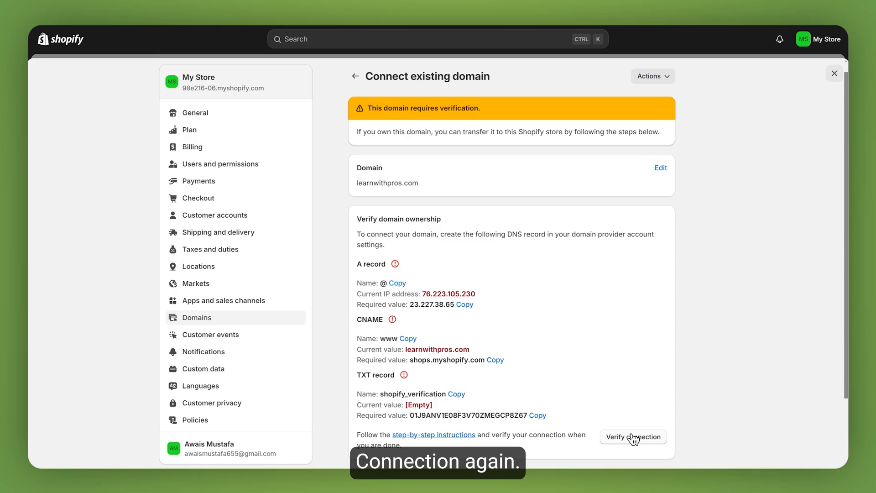
pyautogui.moveTo(621, 382)
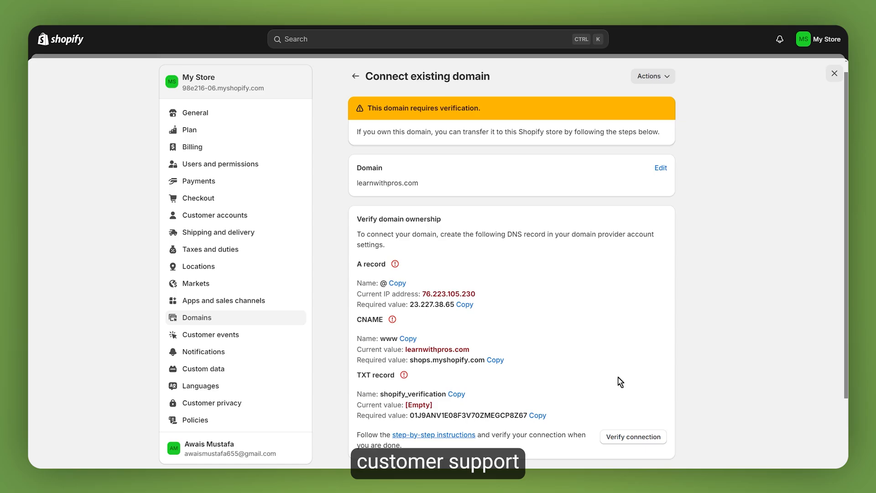
# Step: Verify the domain connection again and open Shopify's Help Center
pyautogui.click(819, 39)
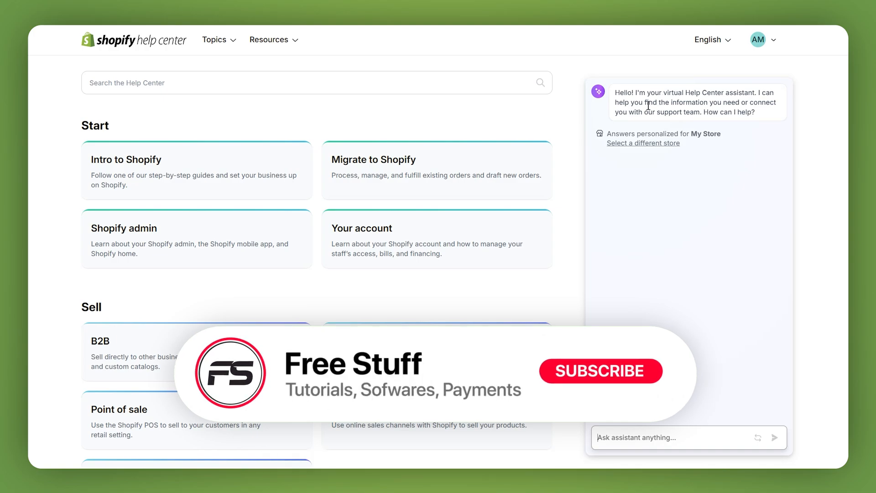
# Step: Start the Help Center virtual assistant chat to contact support
pyautogui.click(600, 371)
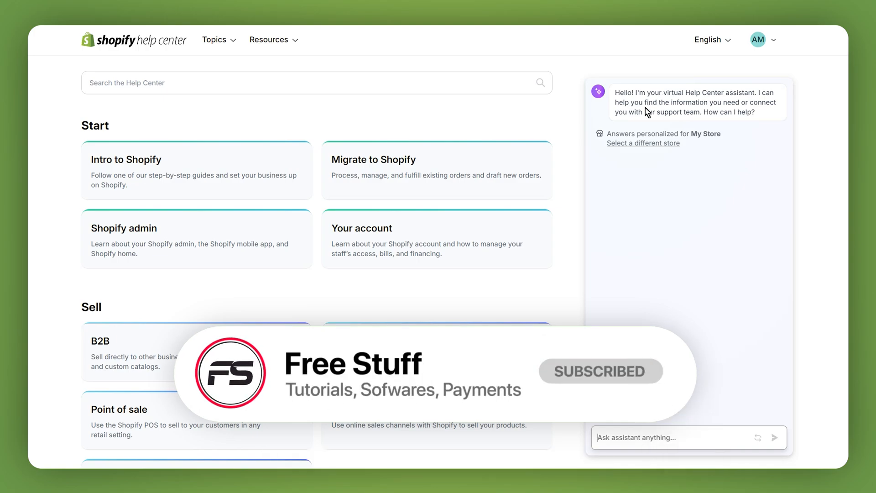